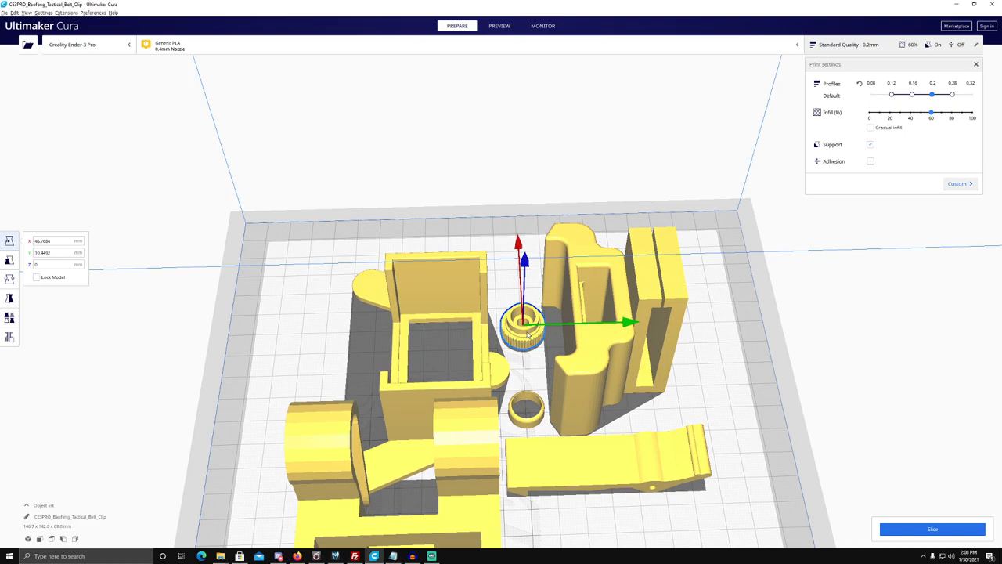
Drag briefly in the 3D view around the single knob cover part on the Ender-3 Pro bed.
drag(524, 329, 509, 344)
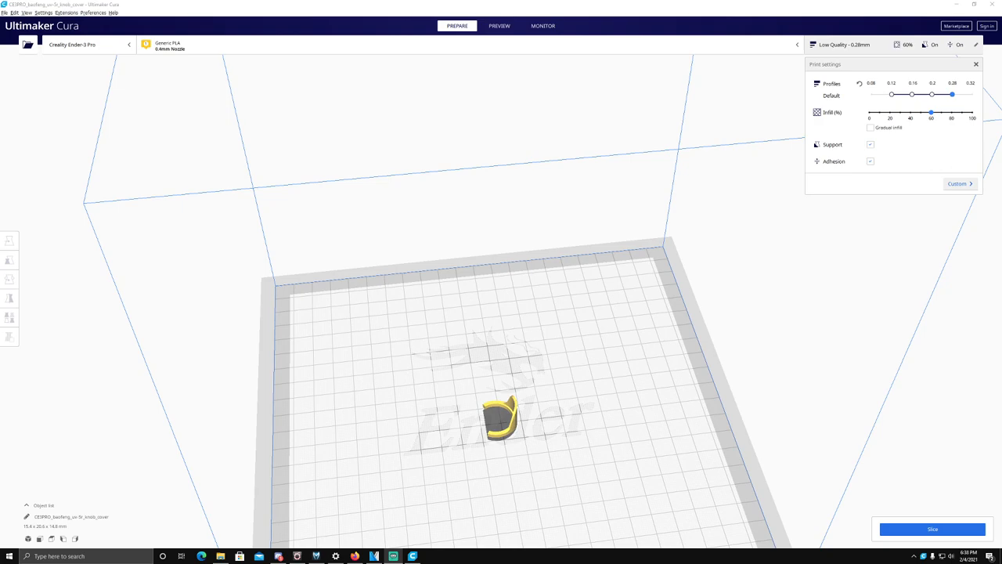
mouse_move(574, 402)
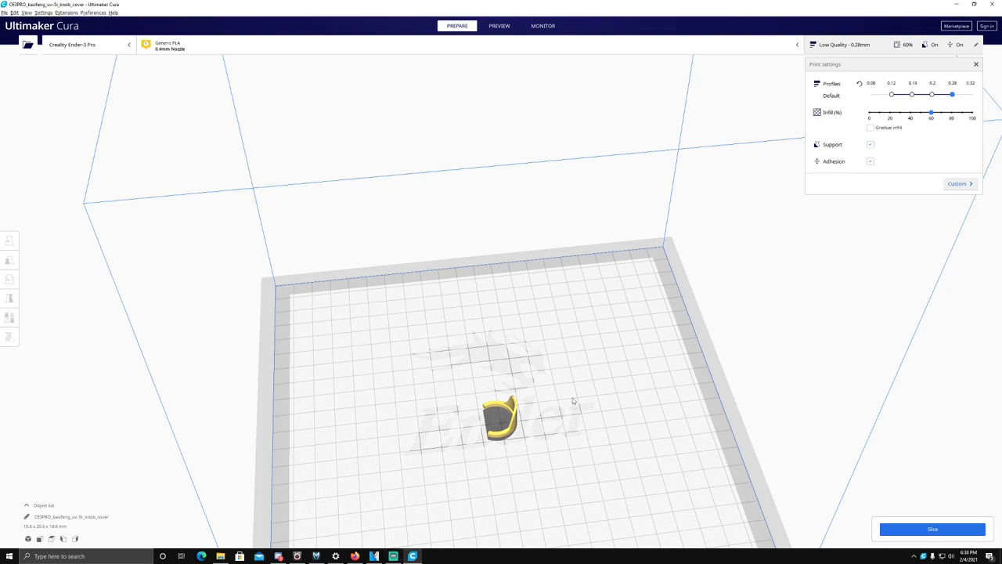